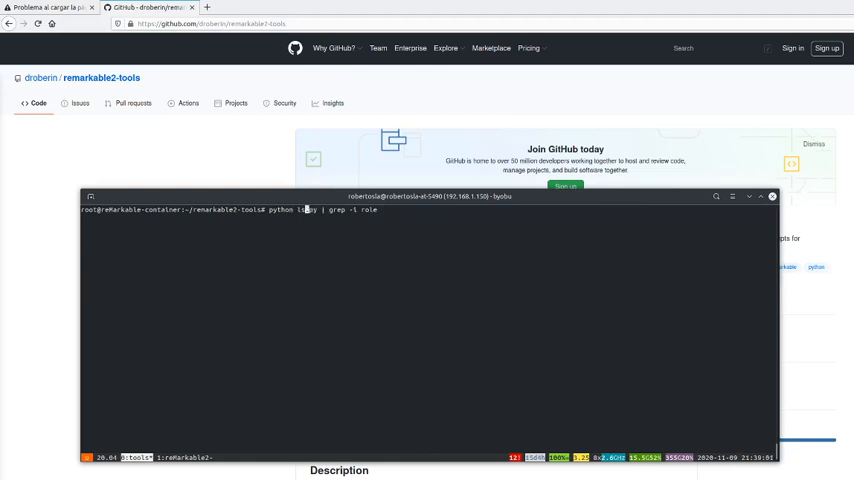
# Step: Rerun 'python ls.py | grep -i role' to reveal the Role folder's ID
pyautogui.press('Return')
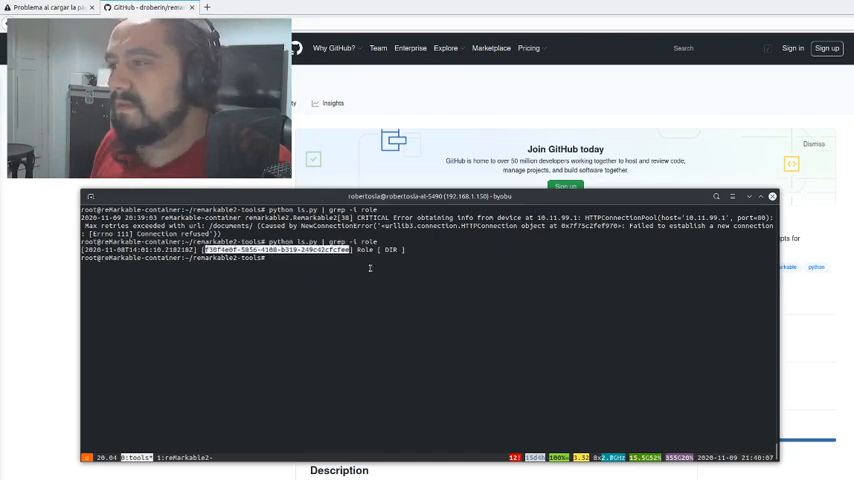
# Step: Filter the document listing for Role folder ID f30f4e0f-5850-4108-b319-249c42cfcfee
pyautogui.write('python ls.py | grep')
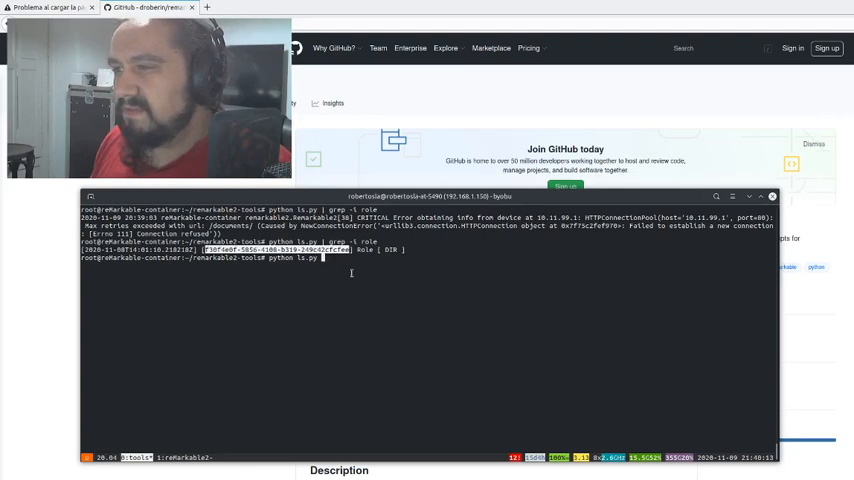
pyautogui.write('f30f4e0f-5850-4108-b319-249c42cfcfee')
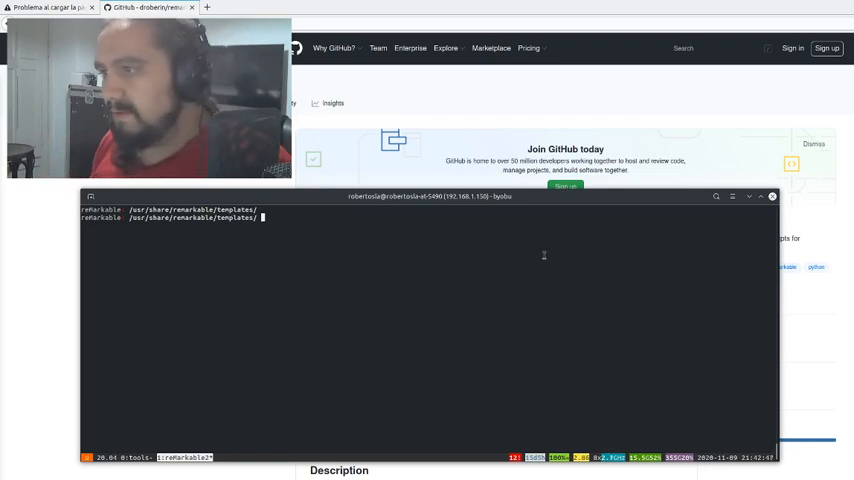
pyautogui.write('ls')
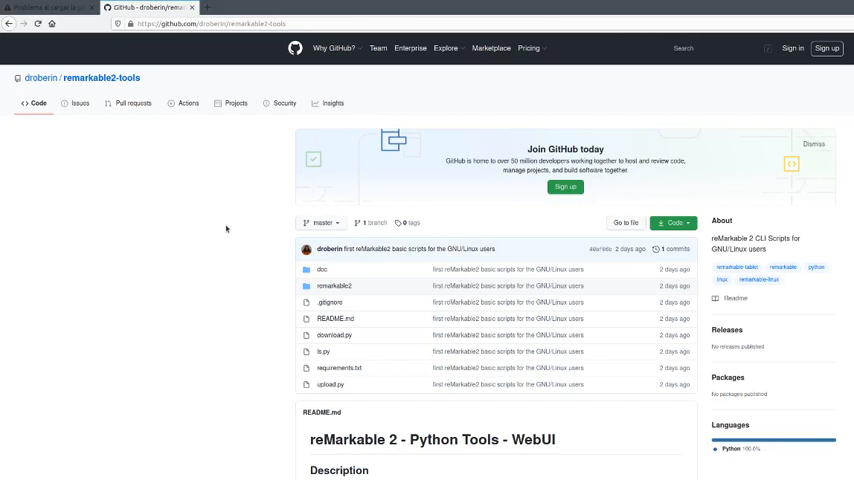
# Step: Scroll the README down to the 'Example of downloaded file' PDF preview
pyautogui.scroll(-3)
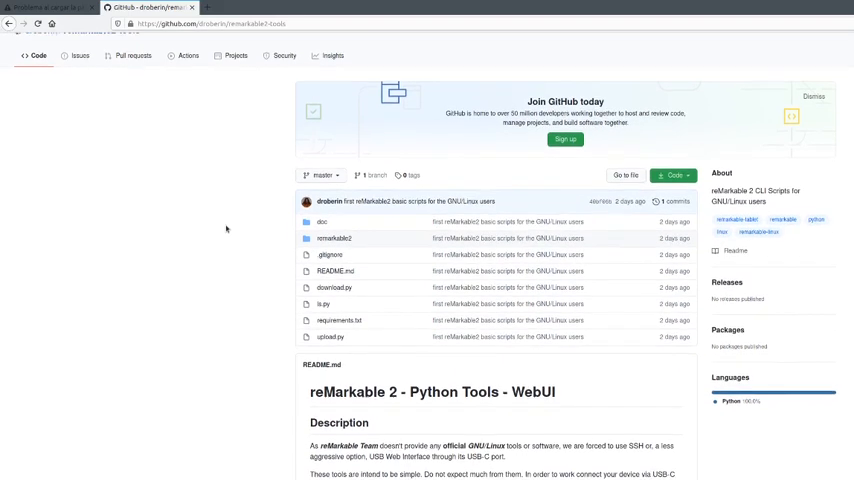
pyautogui.scroll(-3)
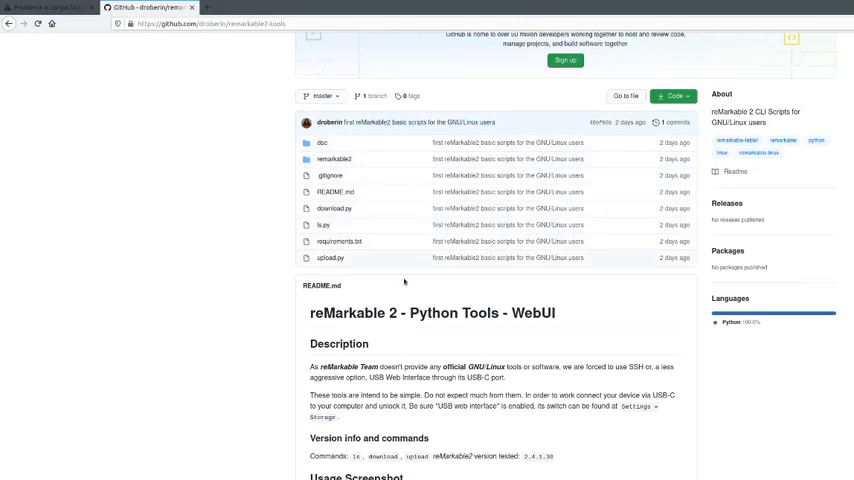
pyautogui.scroll(-3)
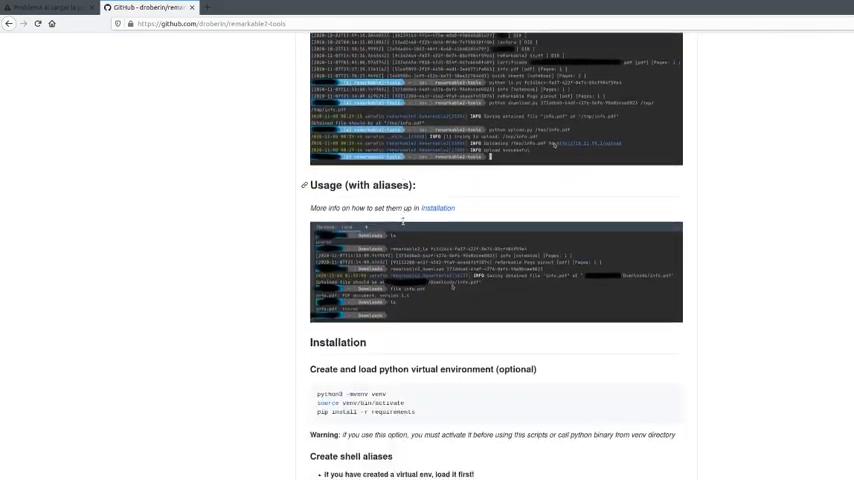
pyautogui.scroll(-3)
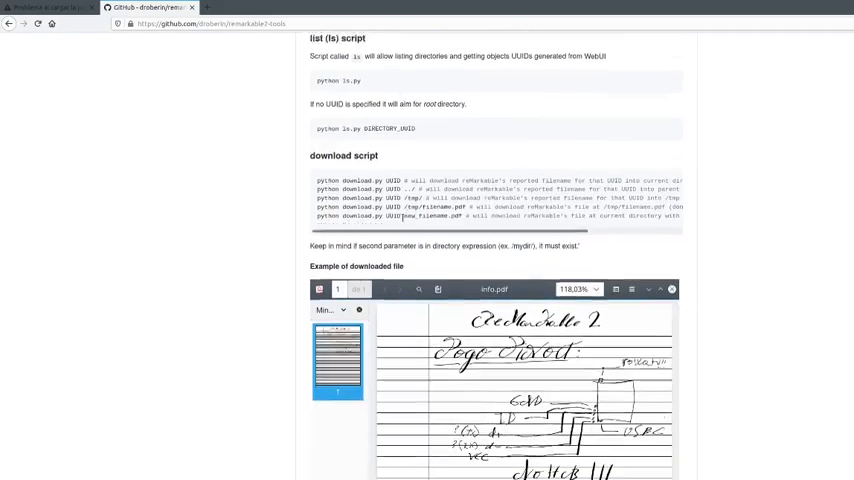
pyautogui.scroll(-3)
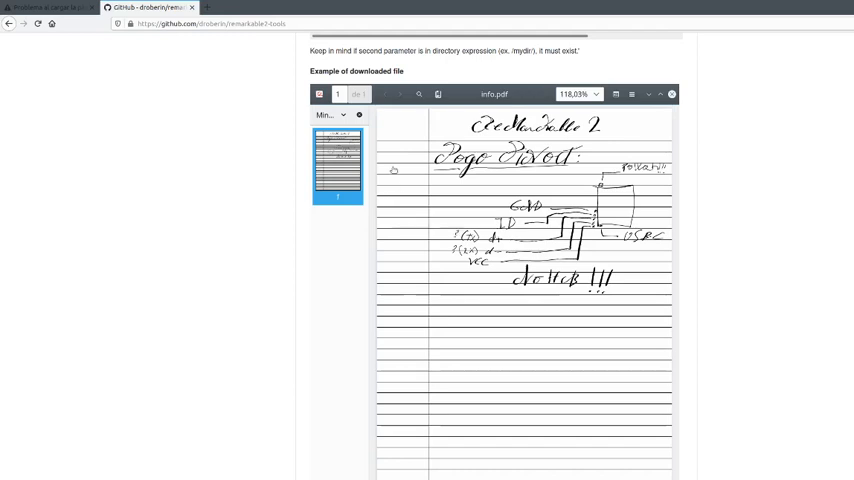
pyautogui.moveTo(277, 76)
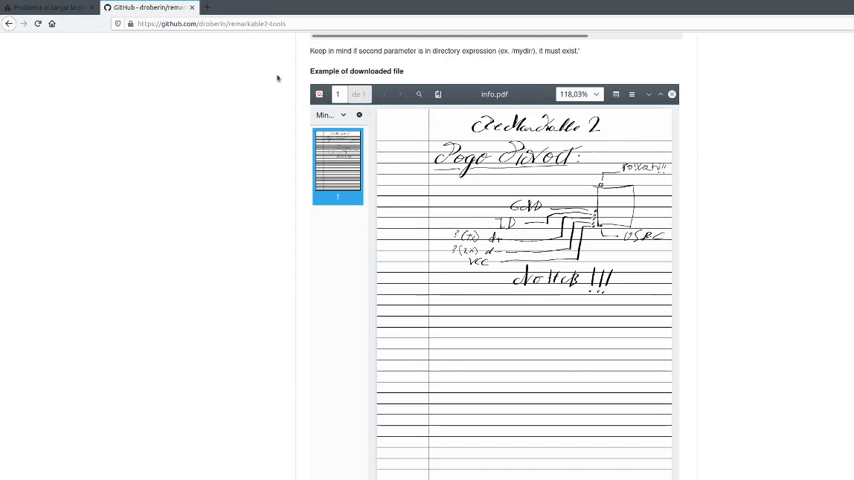
pyautogui.moveTo(212, 84)
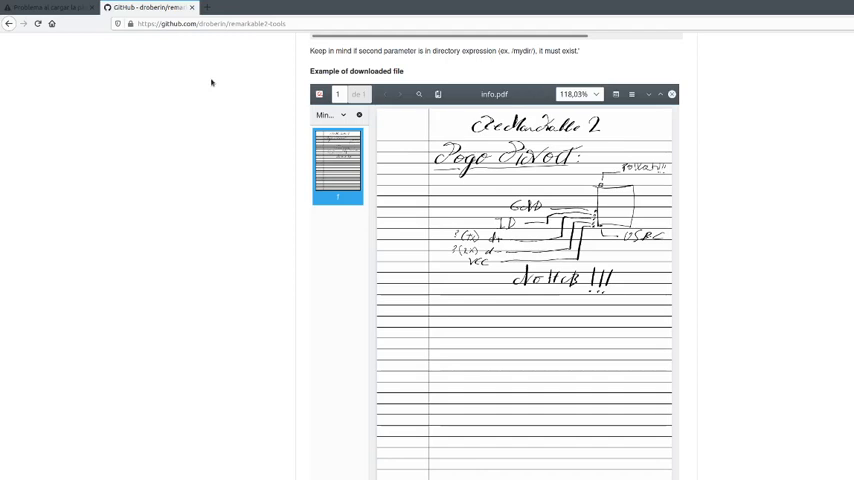
pyautogui.moveTo(246, 133)
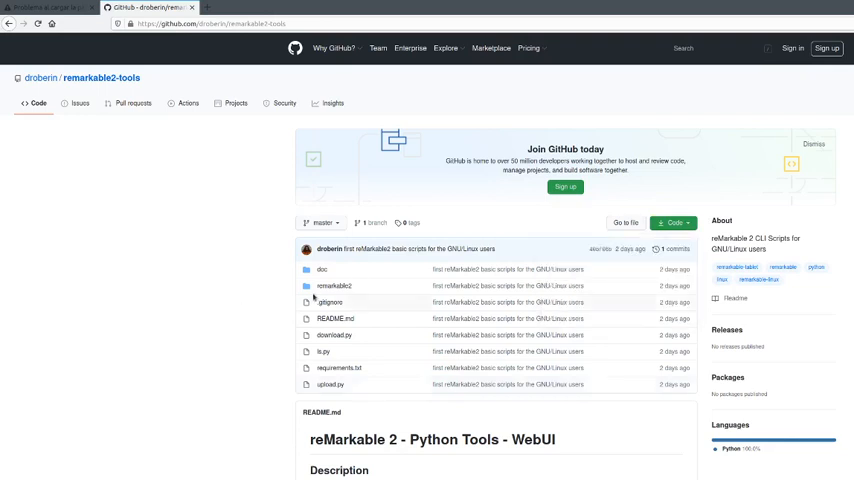
# Step: Open the 'remarkable2' folder in the remarkable2-tools file list
pyautogui.click(335, 286)
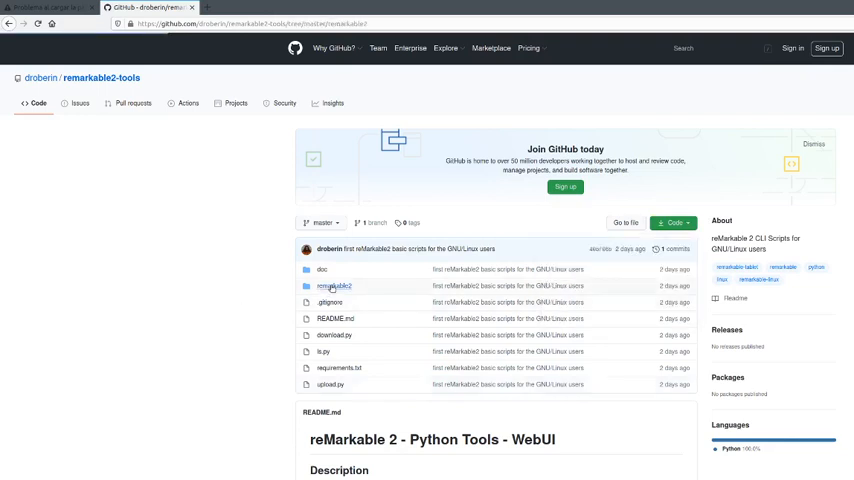
pyautogui.click(335, 287)
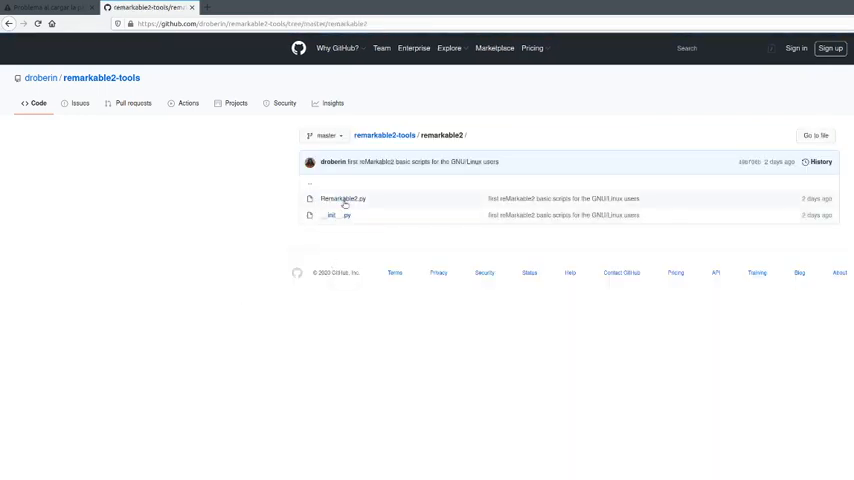
pyautogui.click(343, 198)
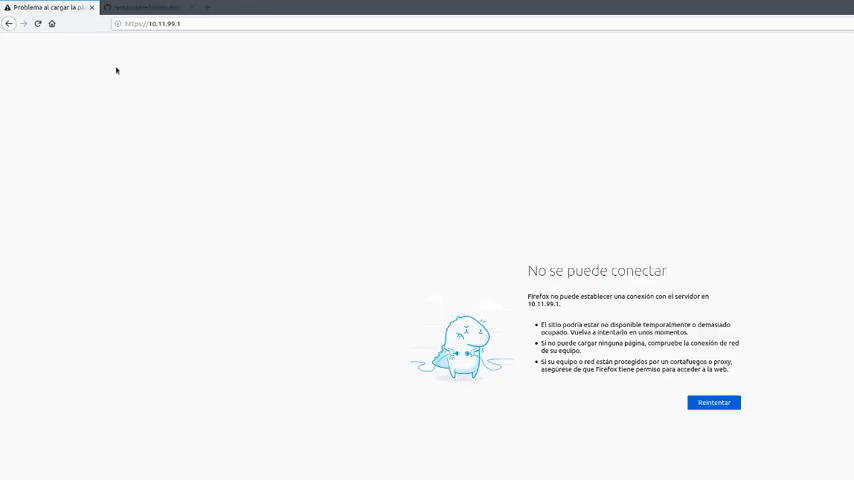
pyautogui.click(150, 23)
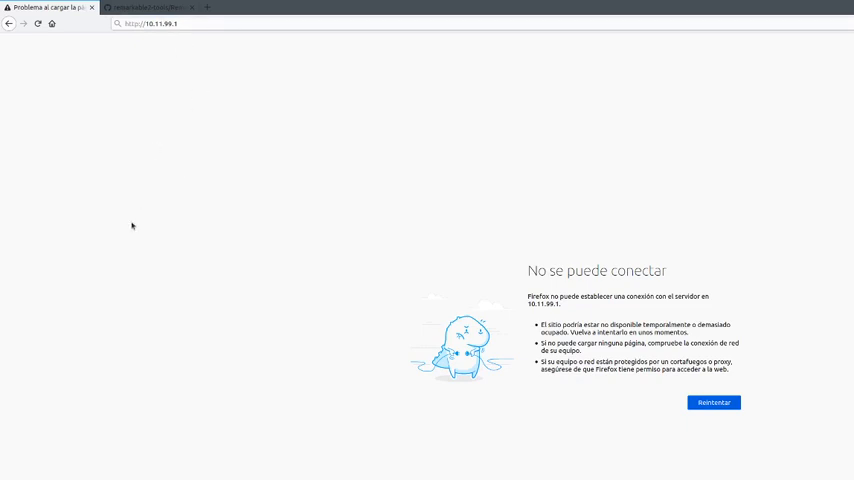
pyautogui.moveTo(139, 201)
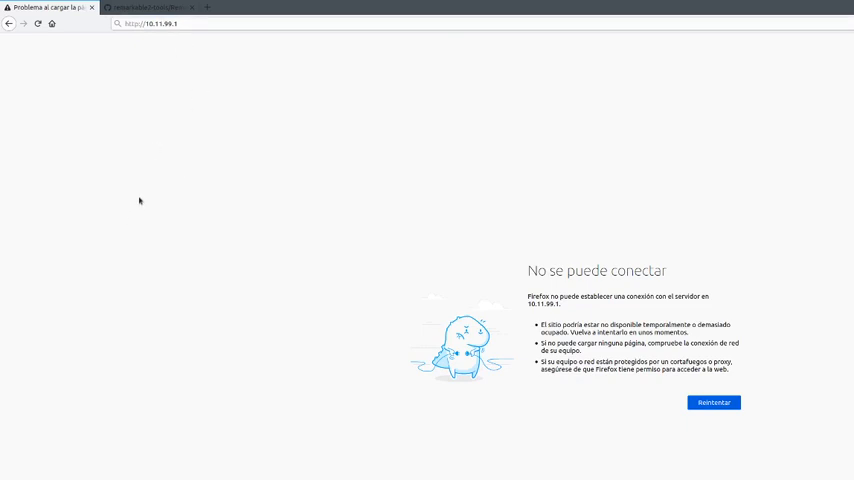